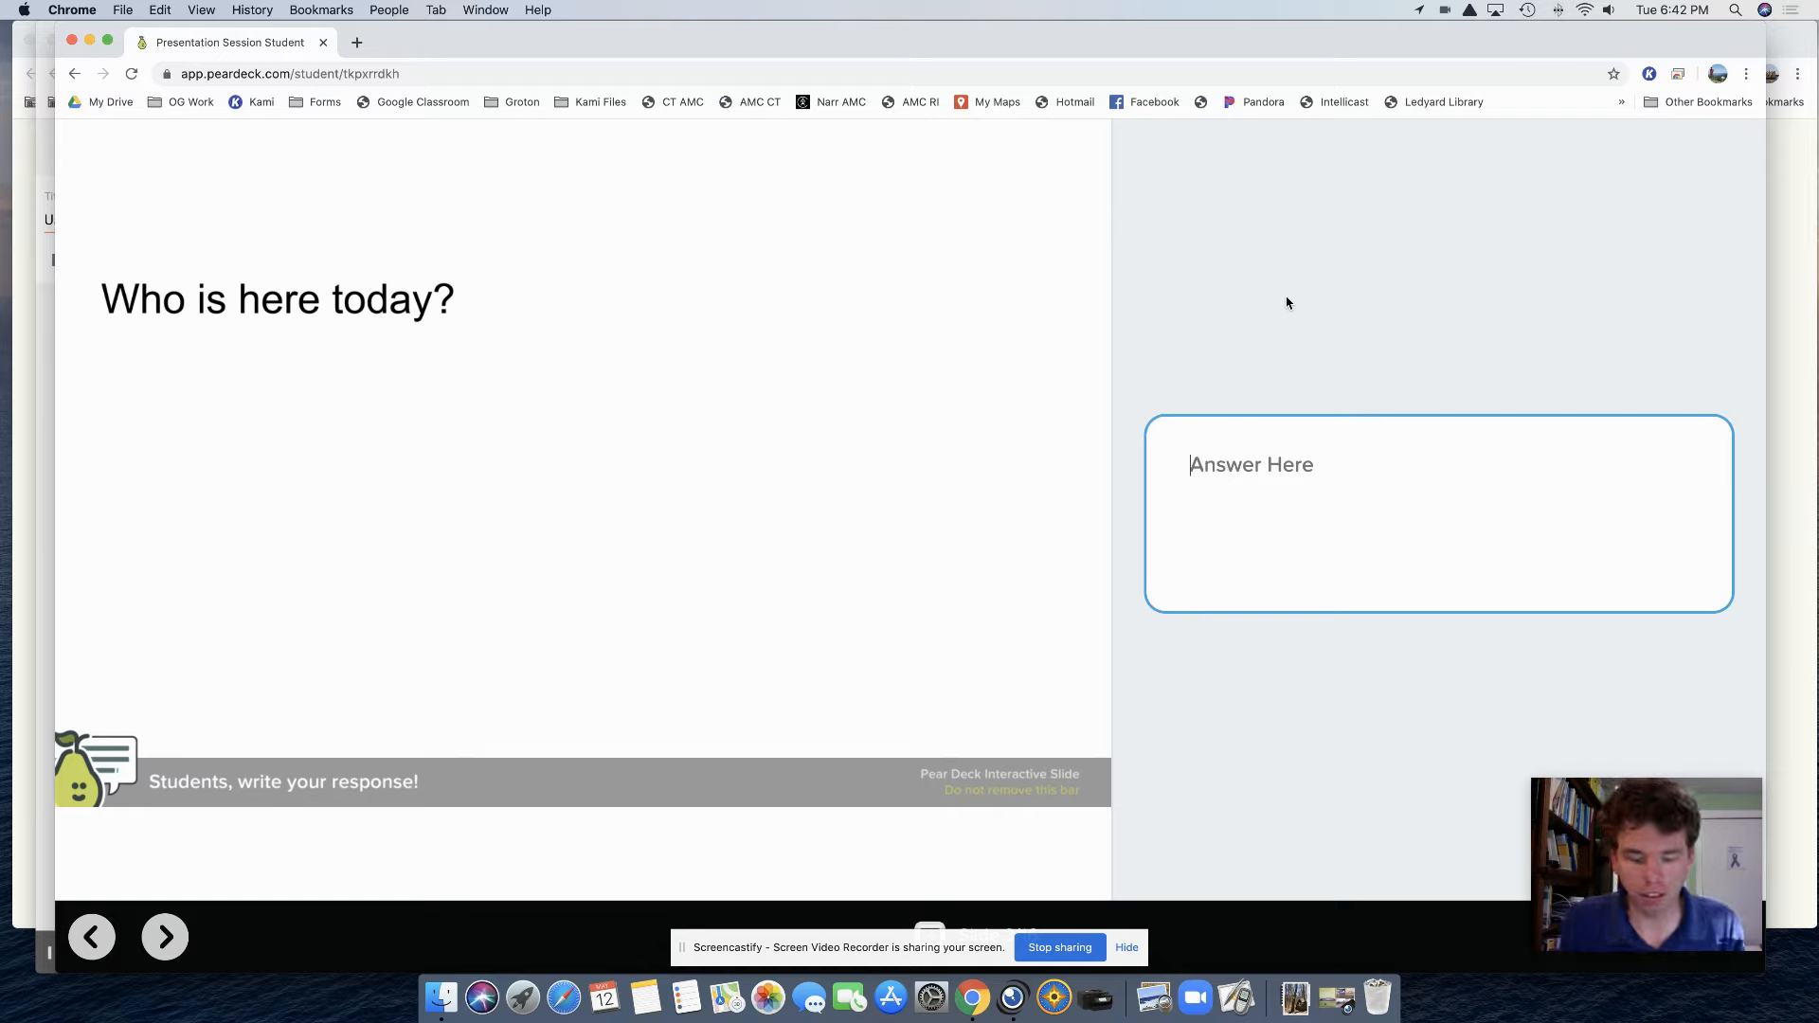
Step: Answer the 'Who is here today?' prompt with the response 'Mr. Mott'
{"action": "type", "text": "Mr. Mott"}
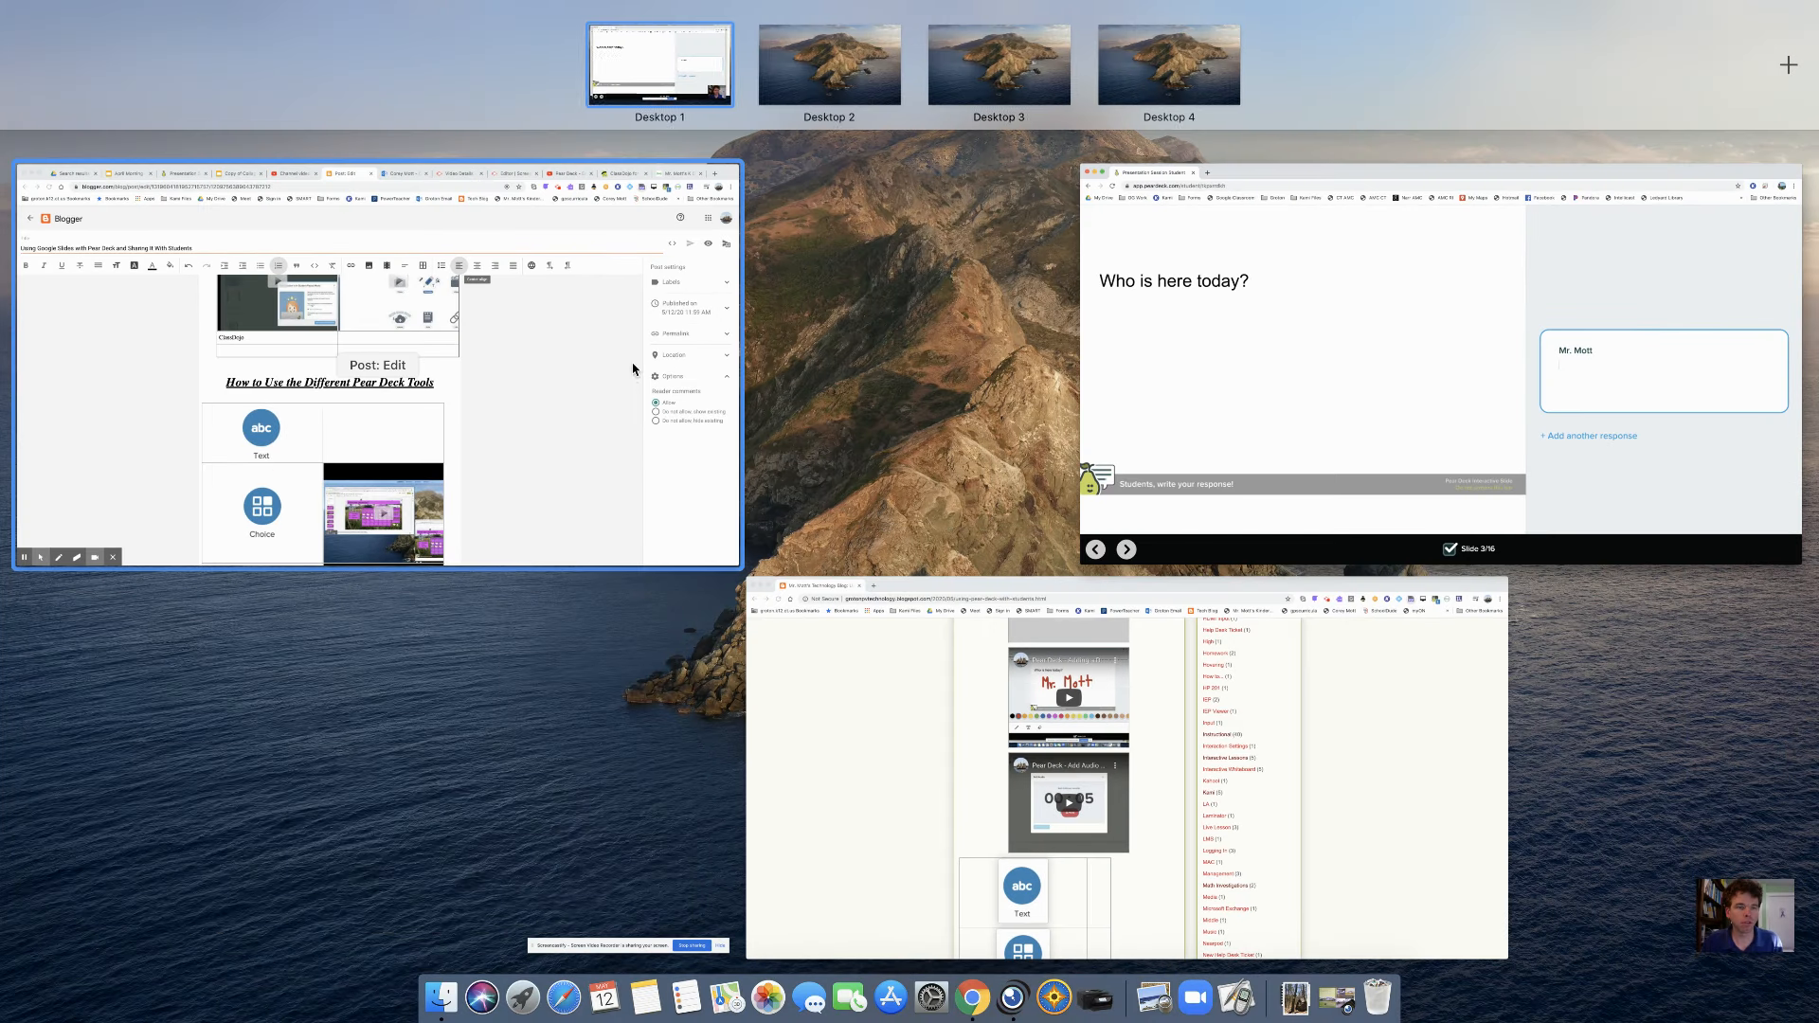
{"action": "mouse_move", "coordinate": [576, 417]}
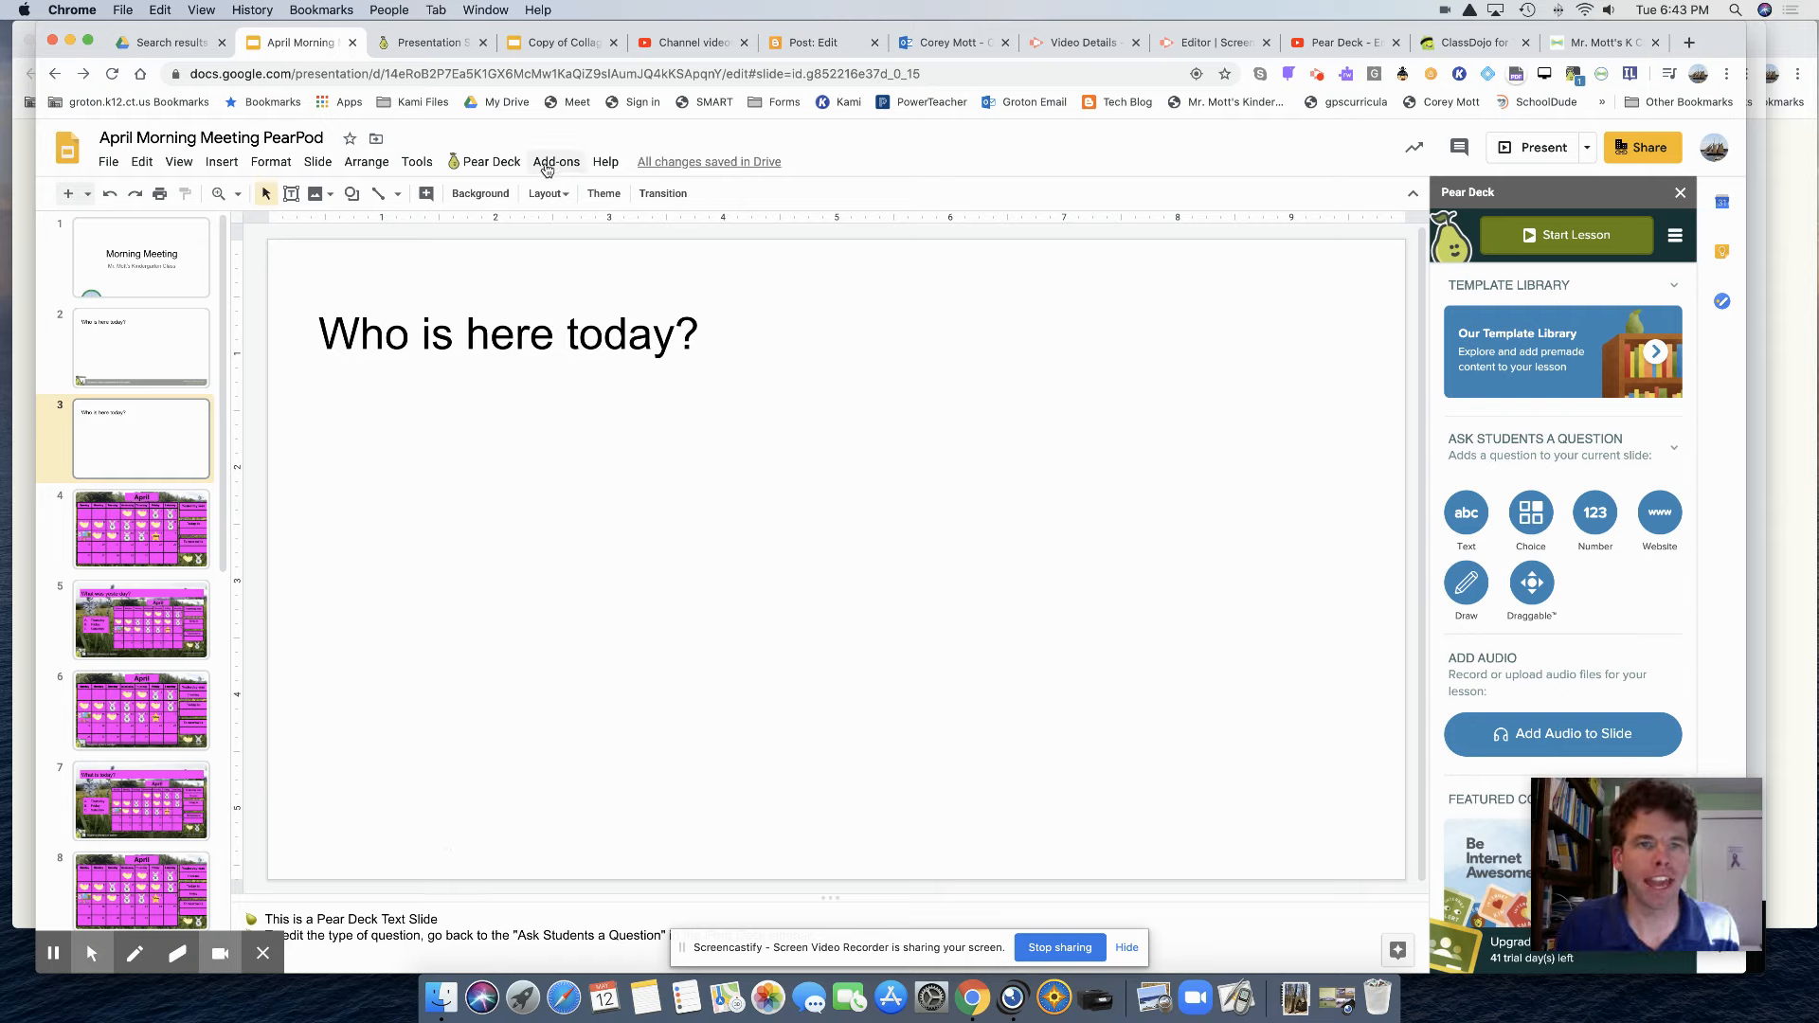
Step: Switch to the Google Slides window showing slide 3 with the Pear Deck sidebar
{"action": "left_click", "coordinate": [556, 161]}
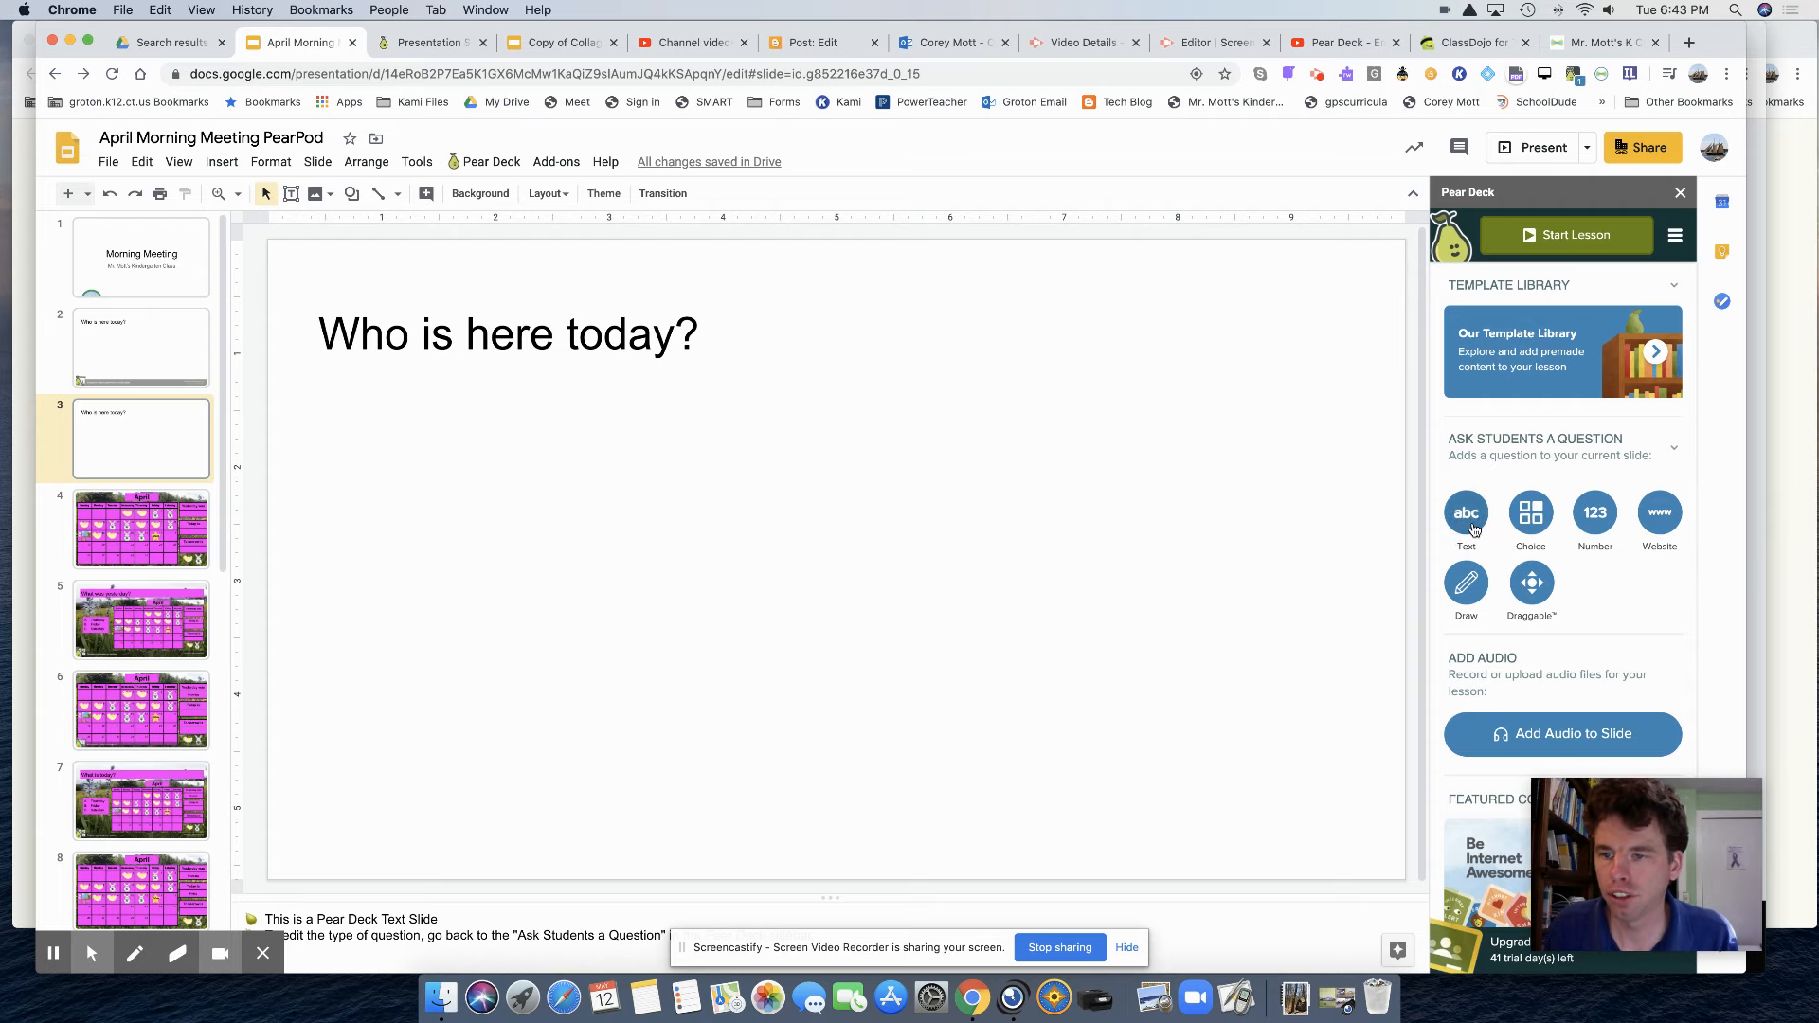
Step: Add a Pear Deck Text (abc) response question to the 'Who is here today?' slide
{"action": "left_click", "coordinate": [1465, 513]}
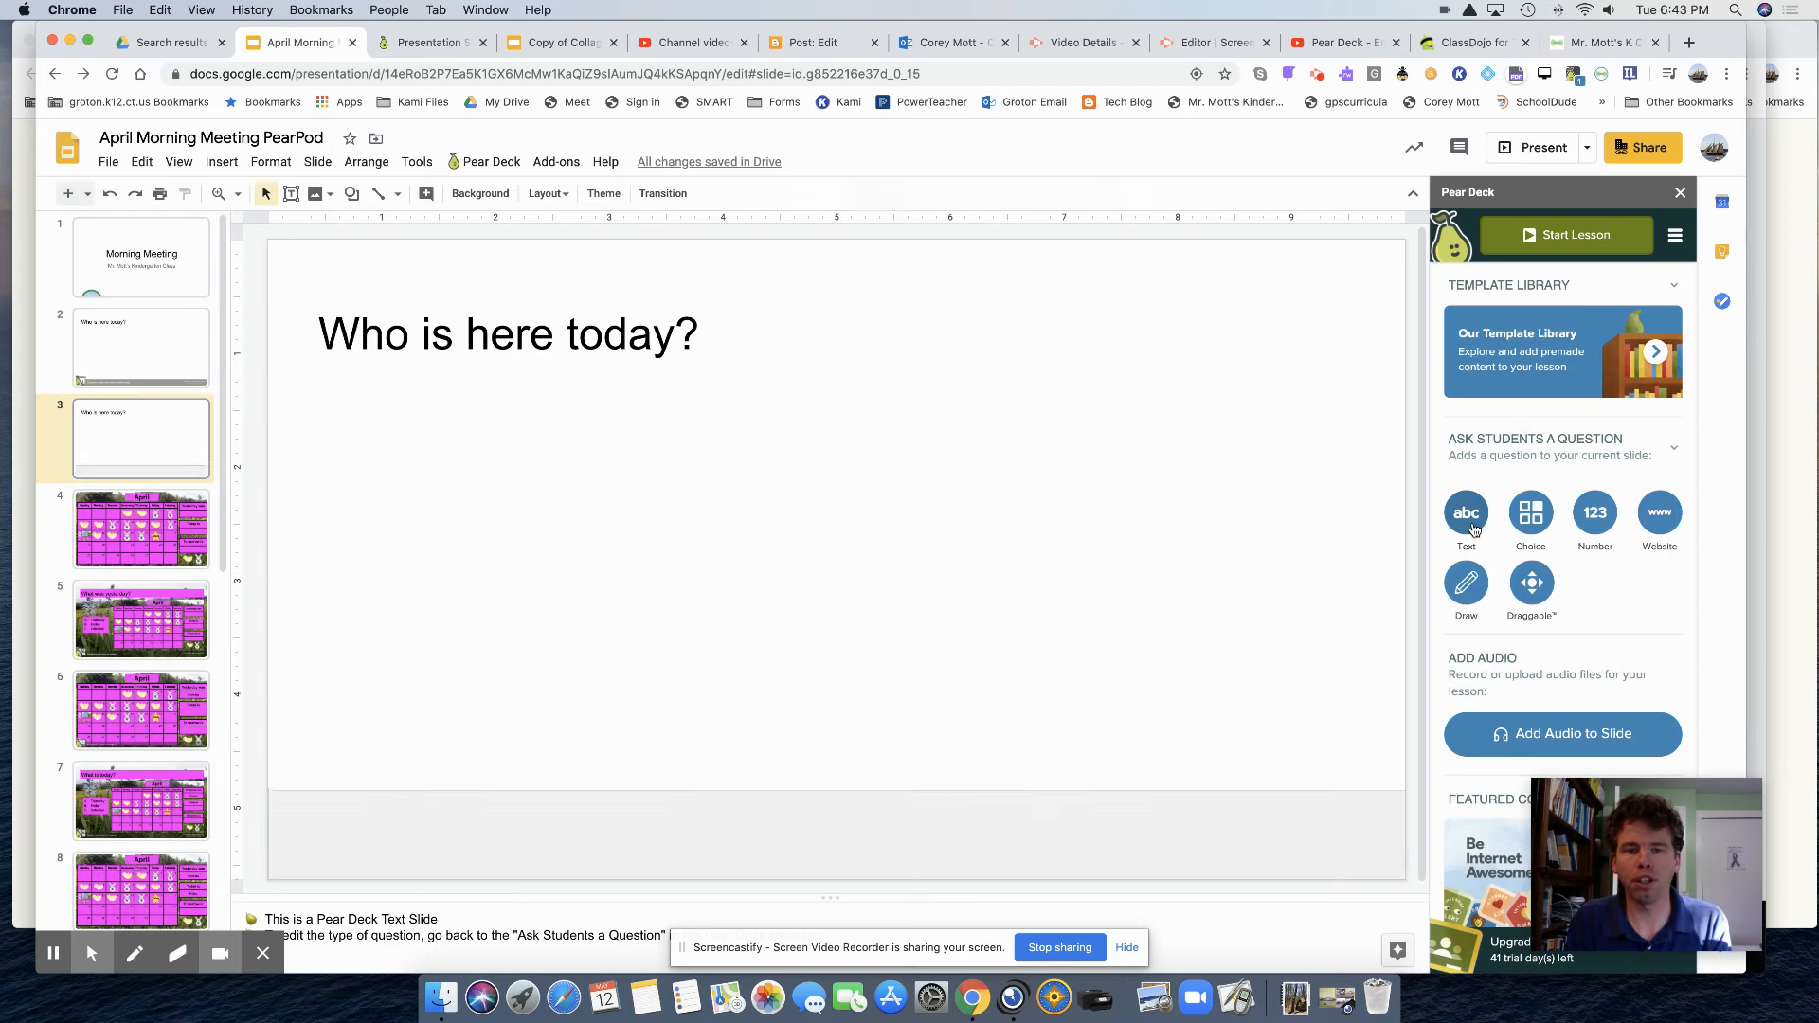
{"action": "left_click", "coordinate": [1465, 516]}
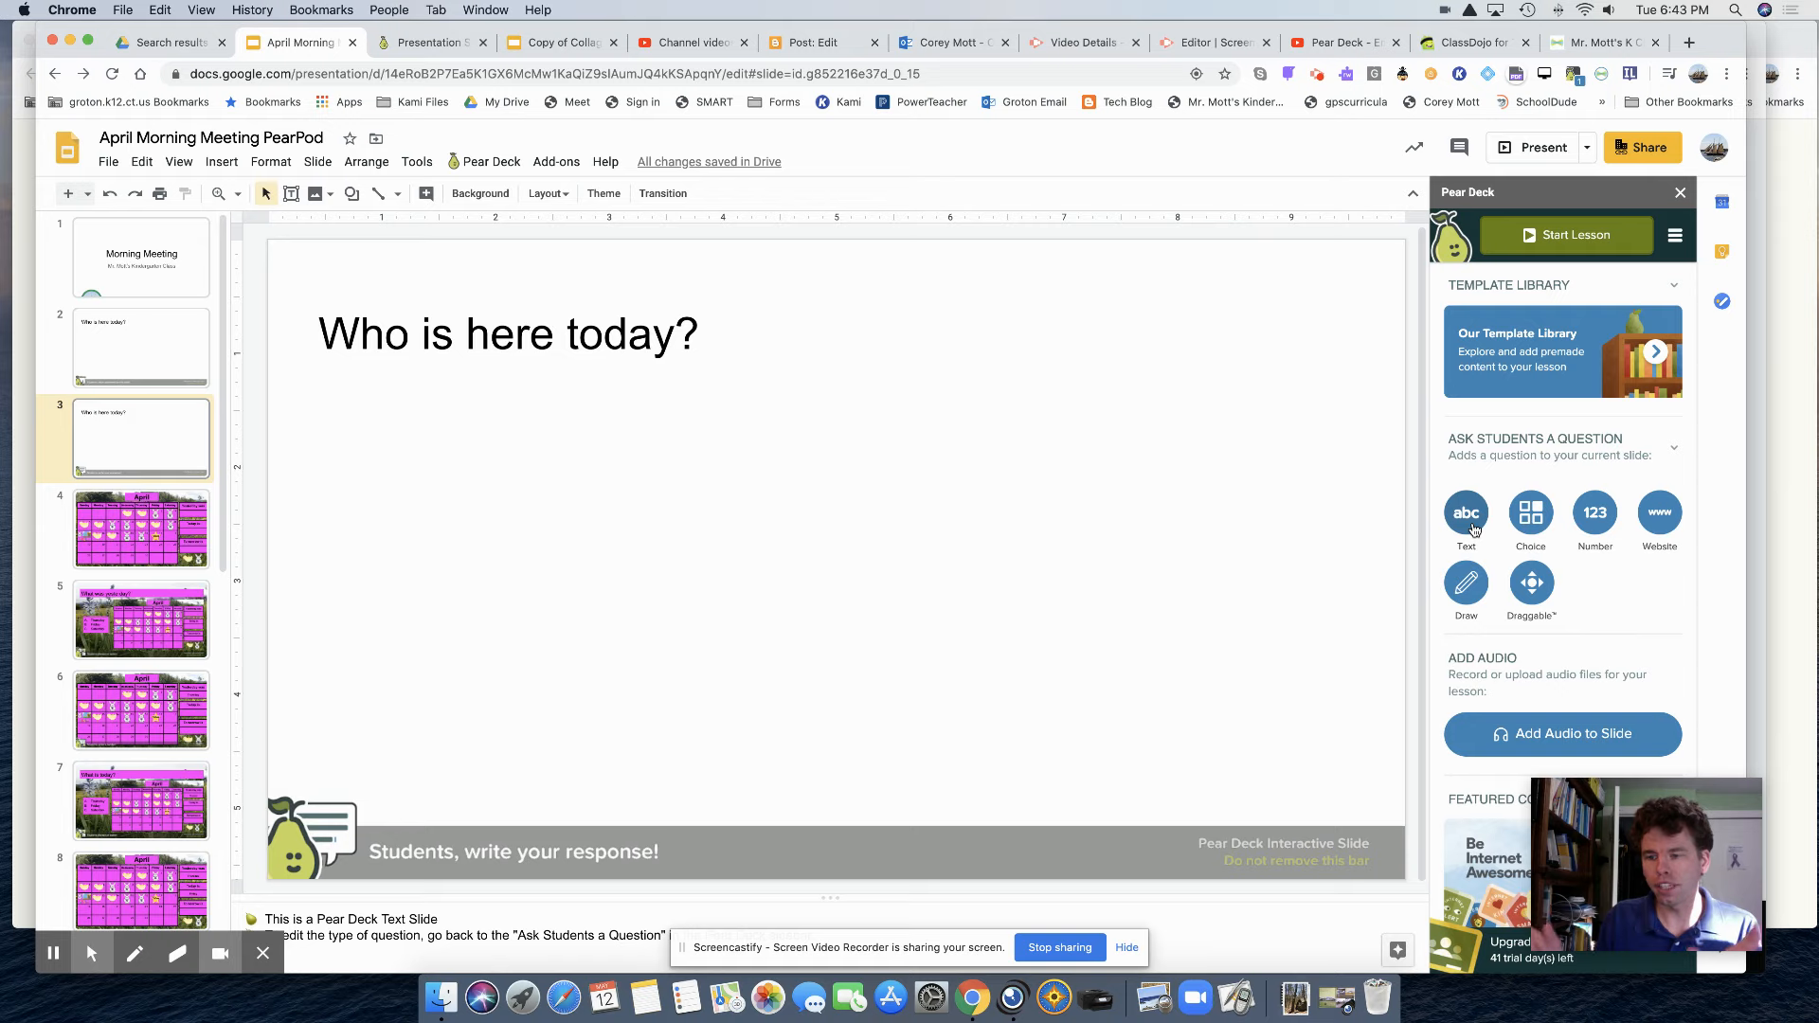
{"action": "mouse_move", "coordinate": [1296, 664]}
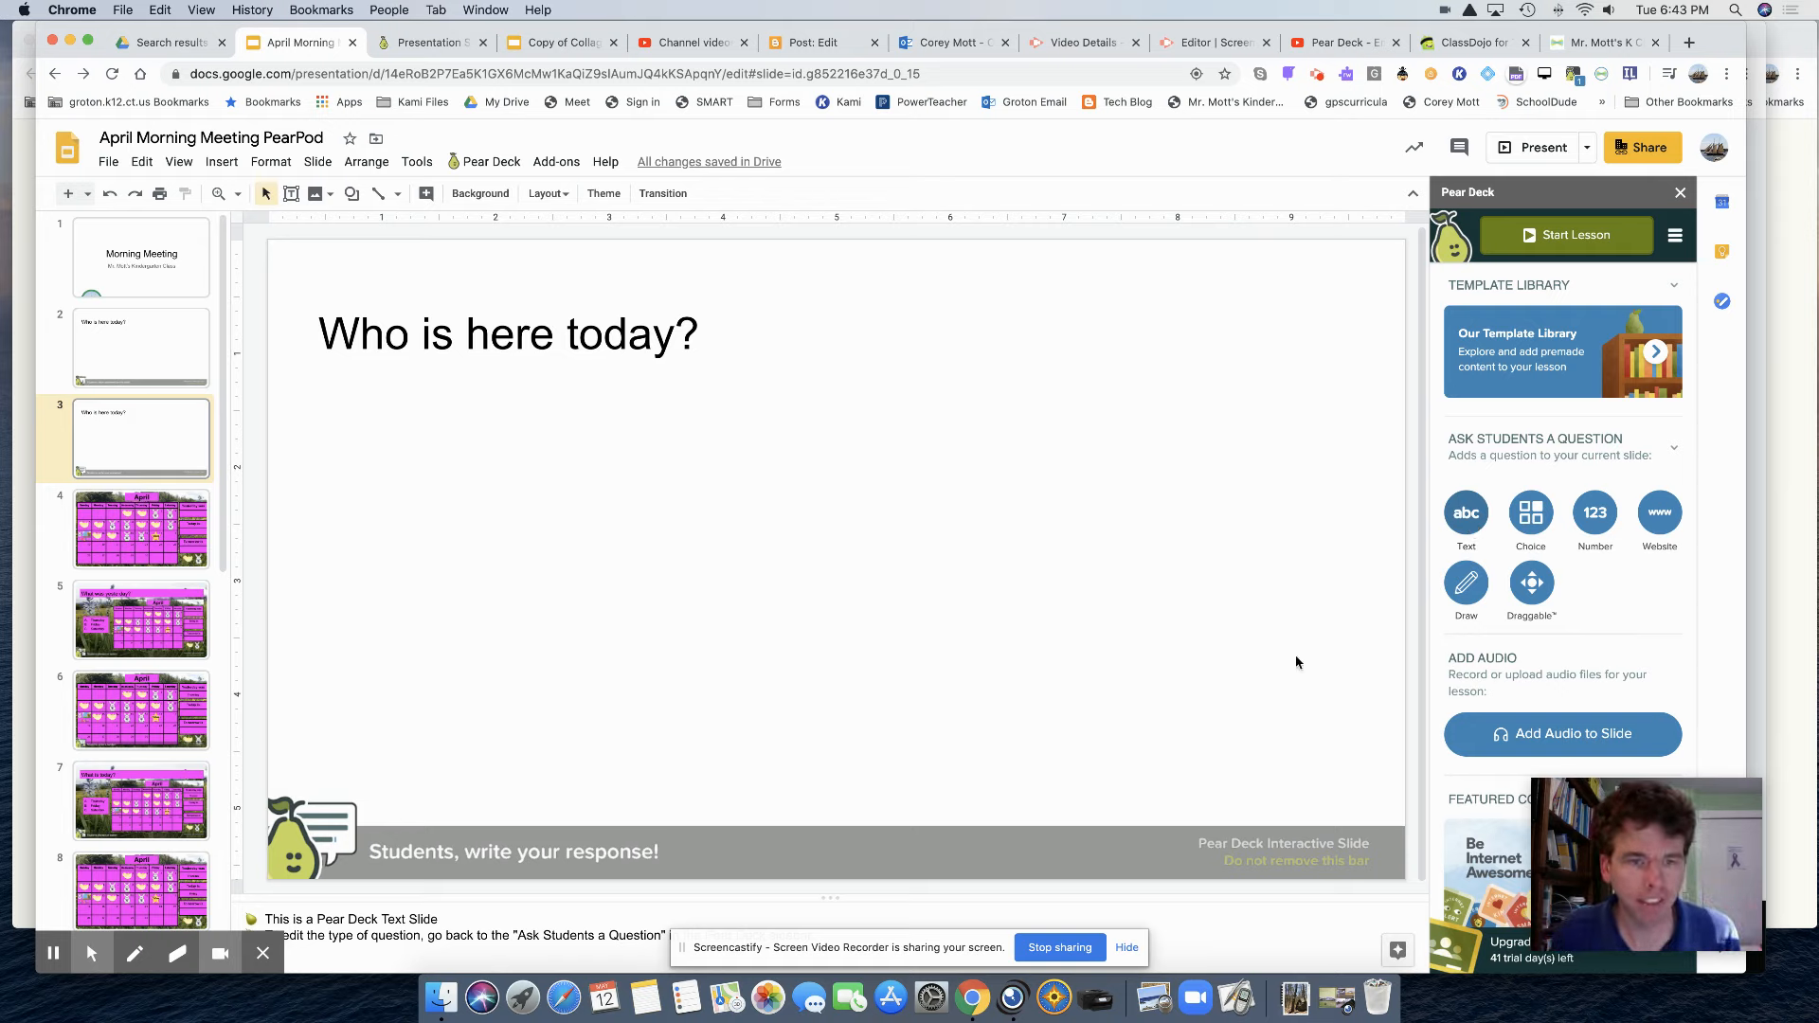
{"action": "mouse_move", "coordinate": [1307, 730]}
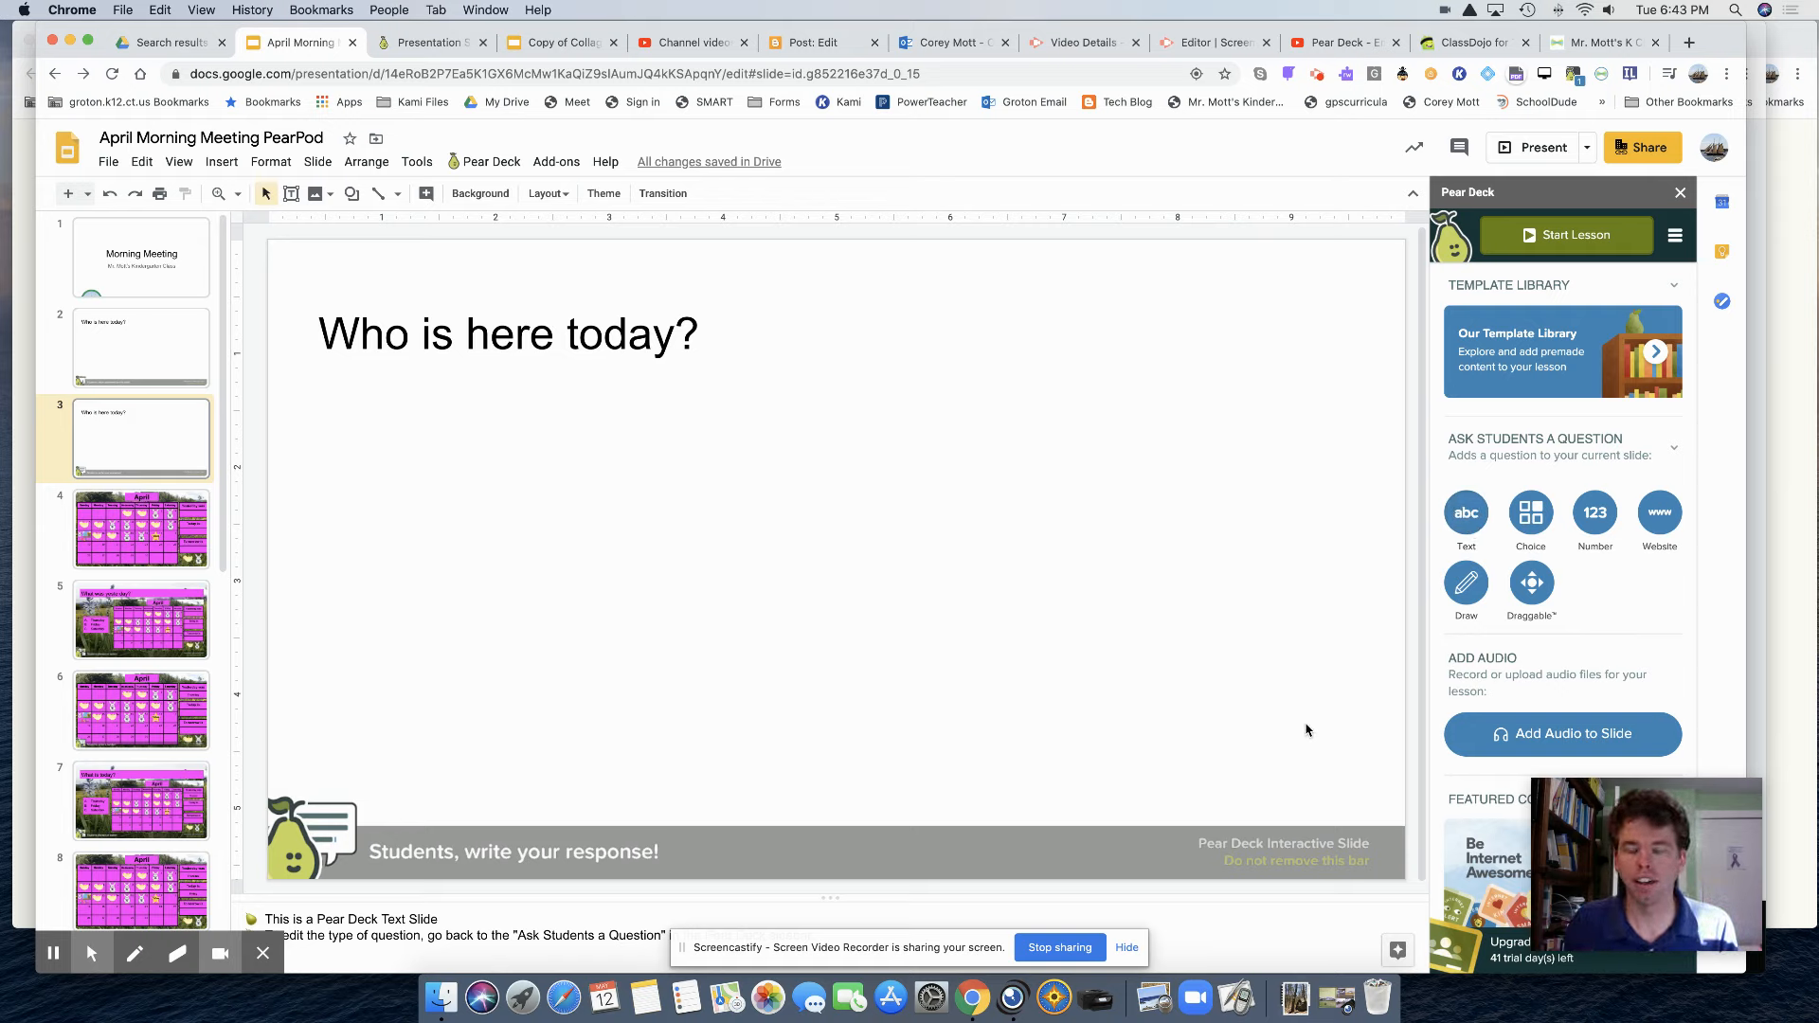